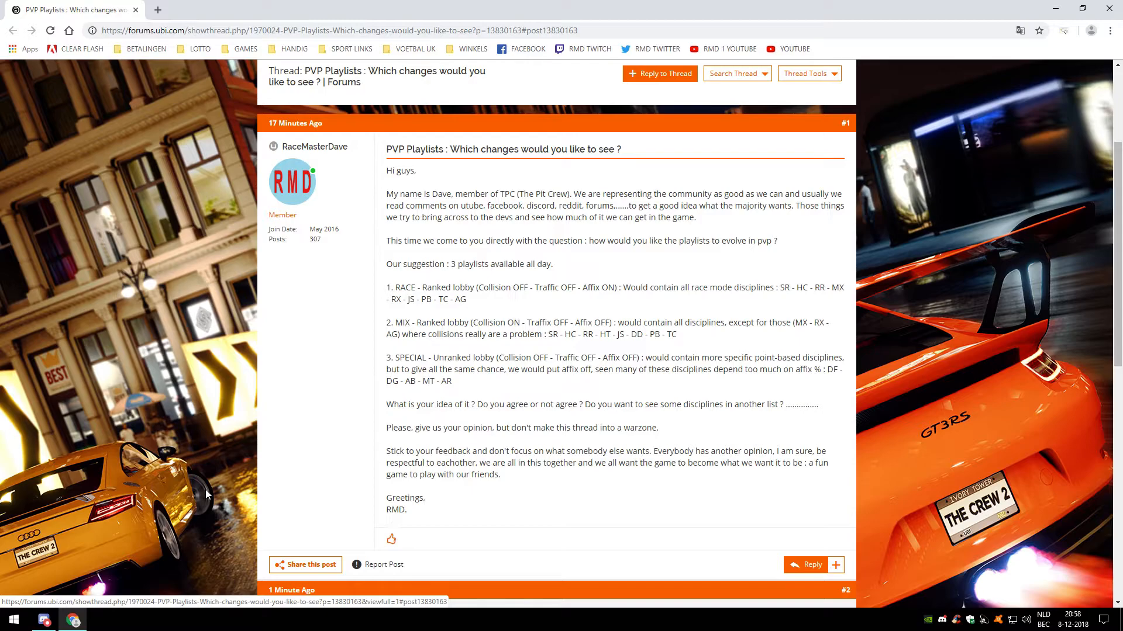
# Minimize the forum thread and Discord windows, leaving the desktop's car wallpaper showing
pyautogui.scroll(-3)
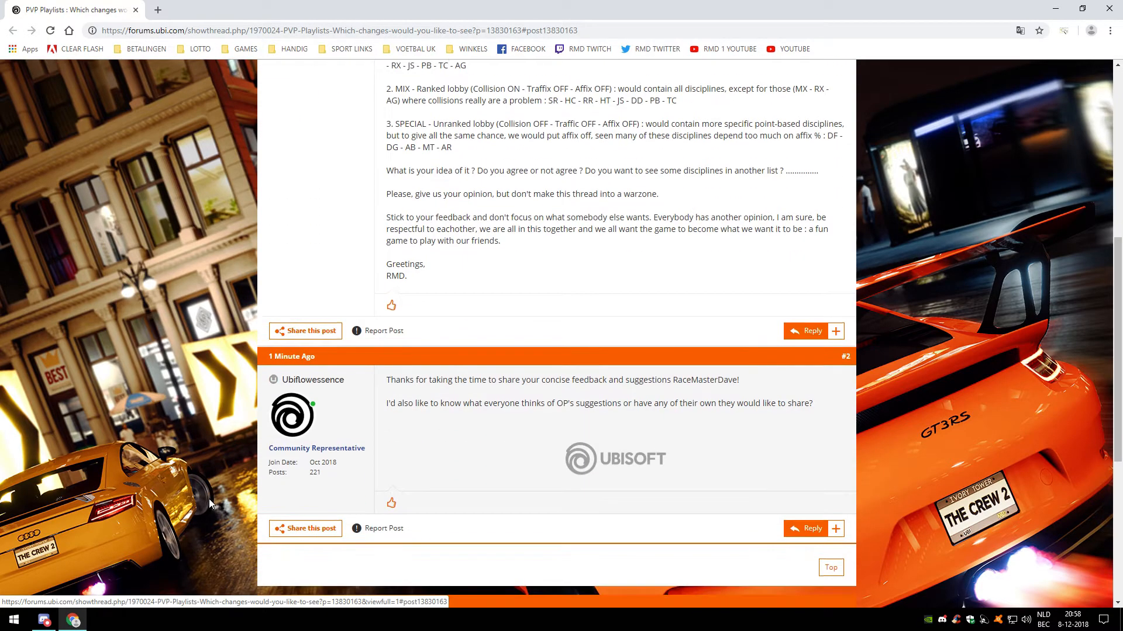
pyautogui.scroll(-3)
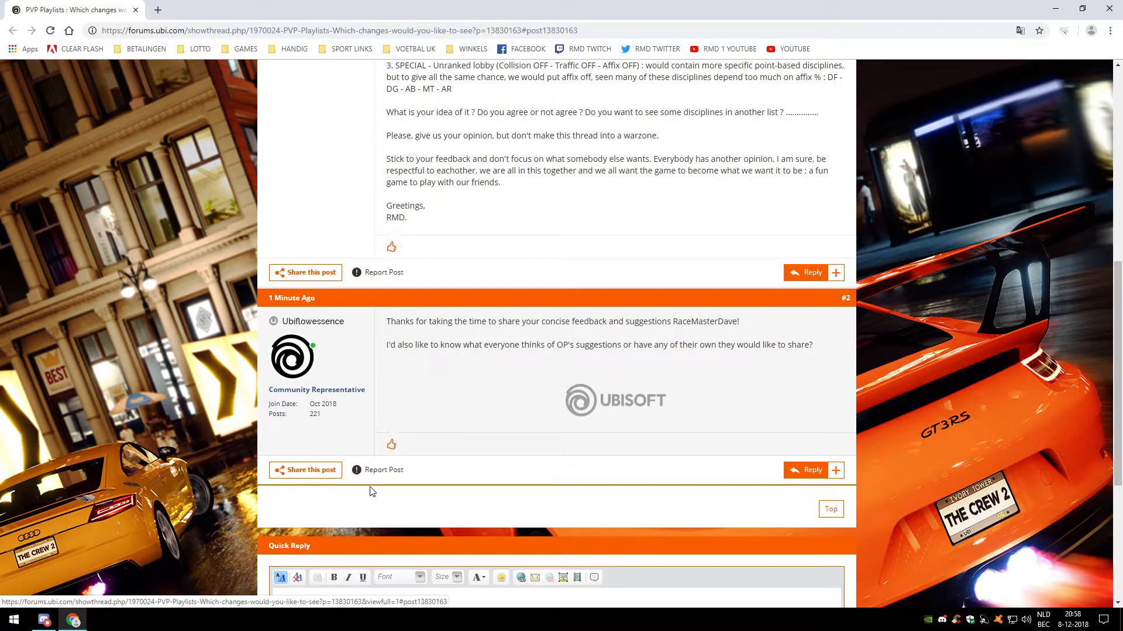
pyautogui.moveTo(568, 477)
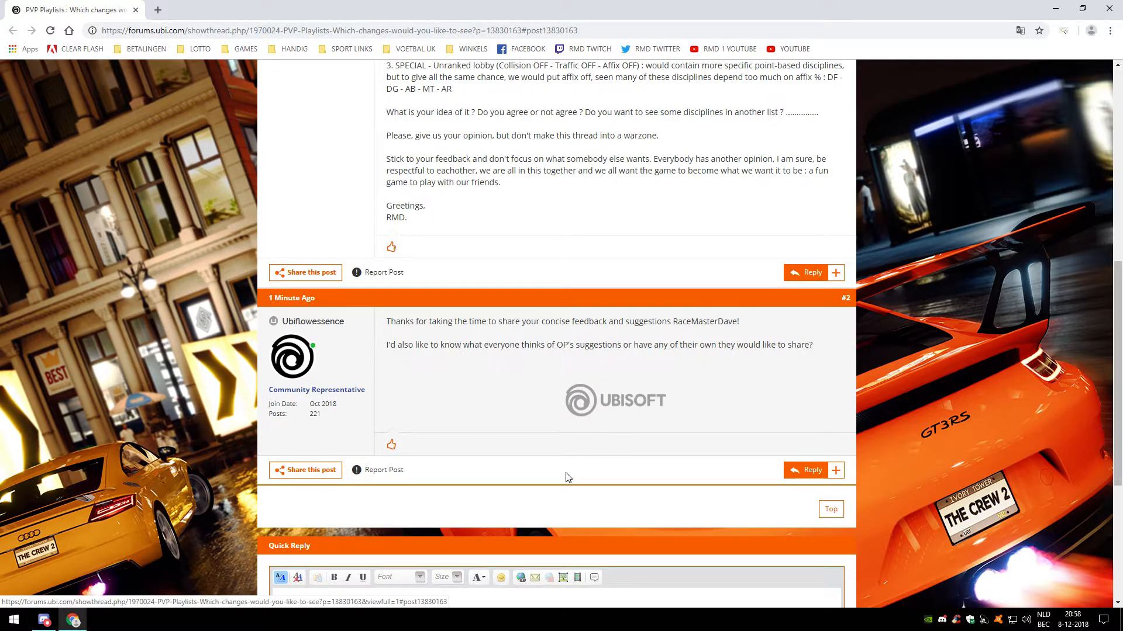
pyautogui.moveTo(550, 493)
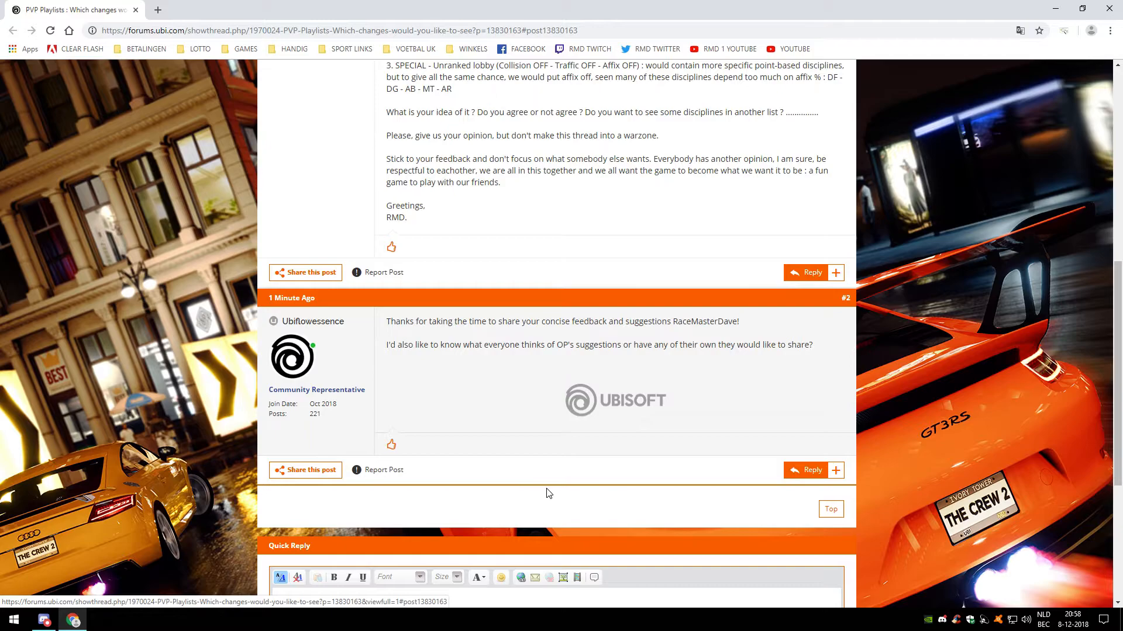
pyautogui.scroll(3)
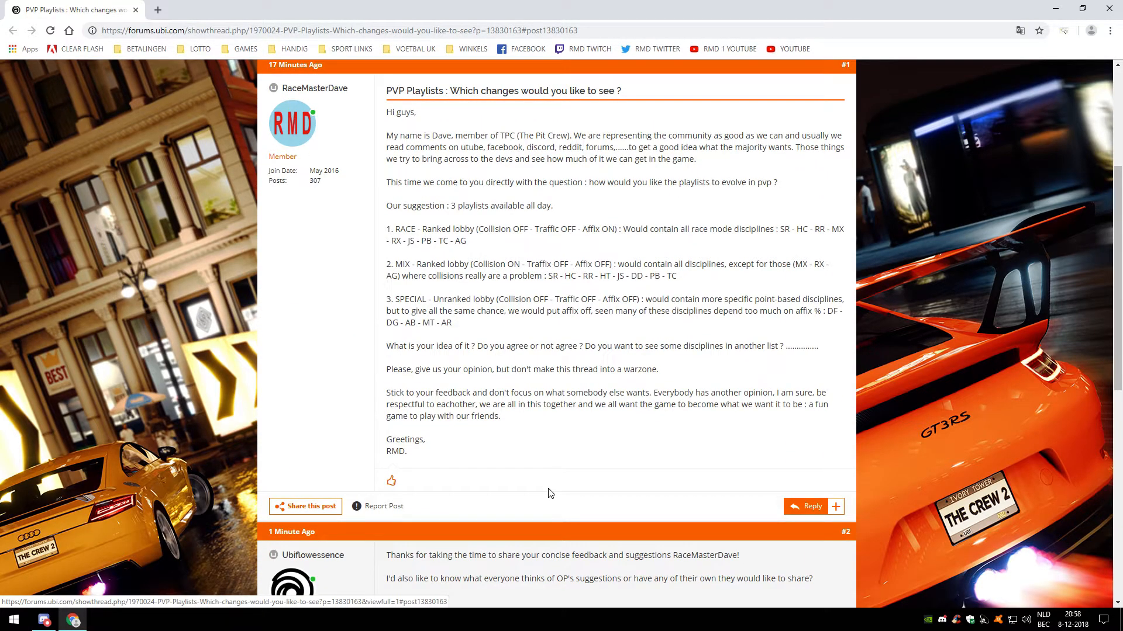
pyautogui.moveTo(542, 483)
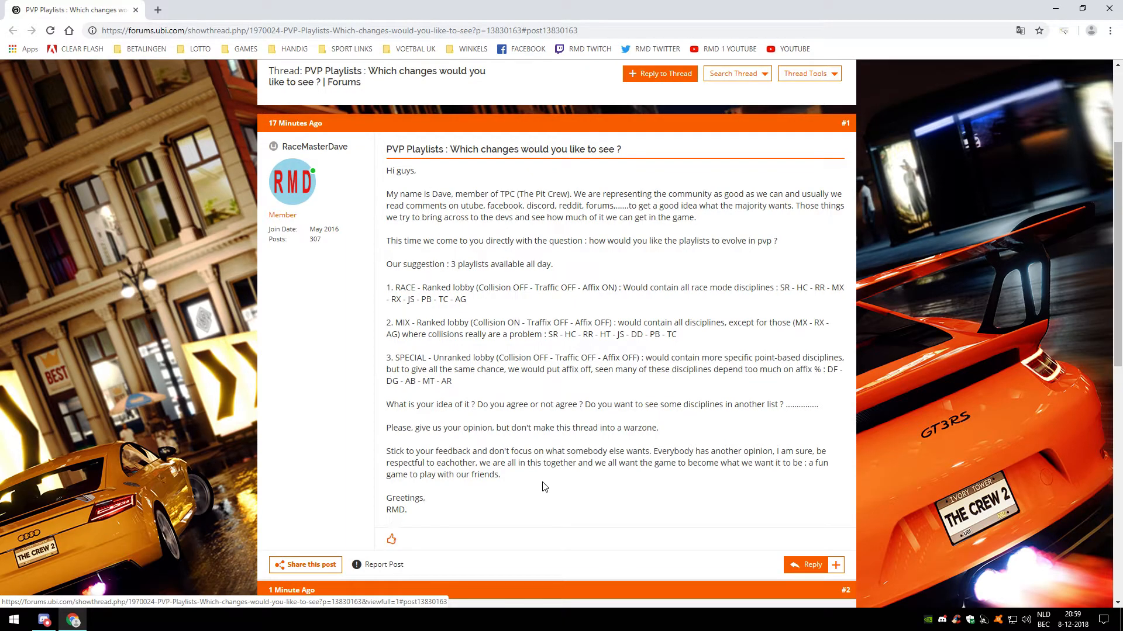
pyautogui.moveTo(546, 498)
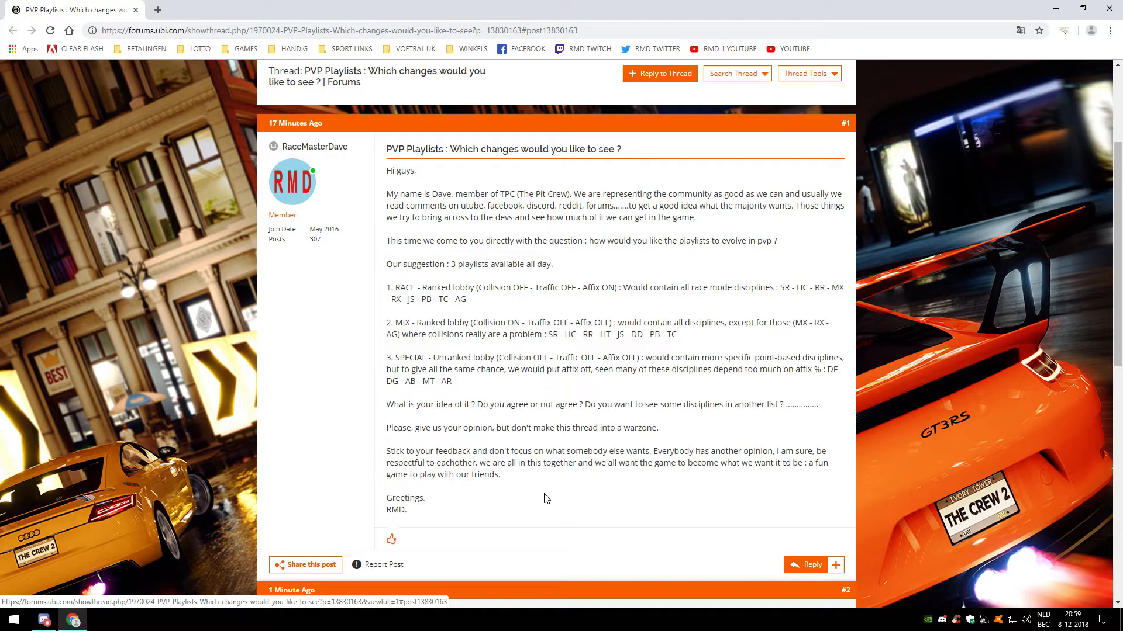
pyautogui.moveTo(484, 524)
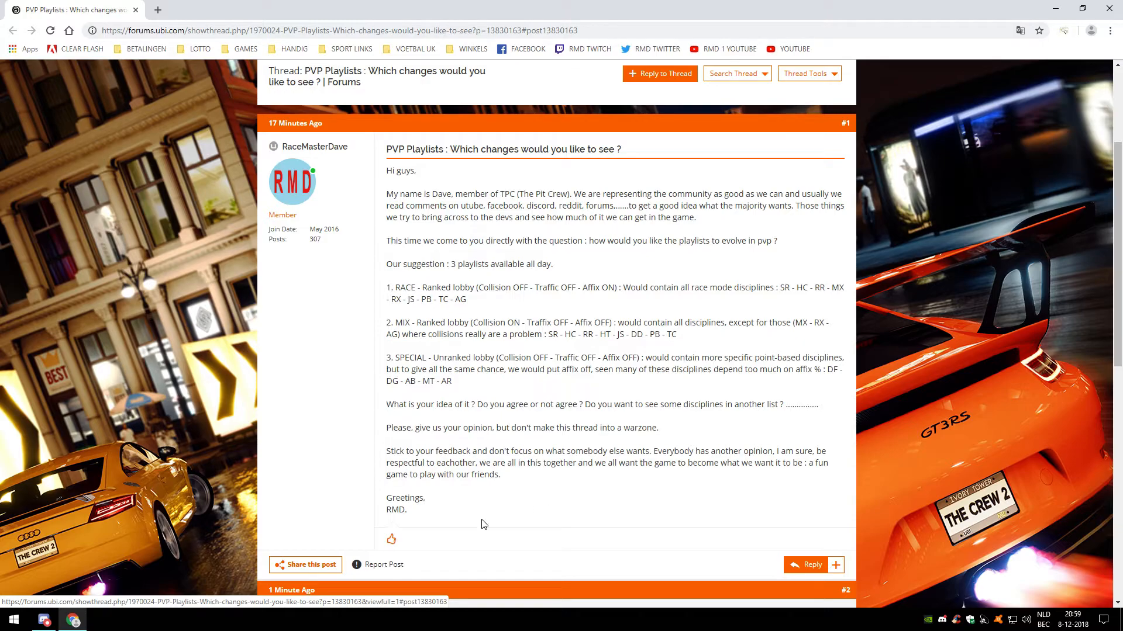
pyautogui.moveTo(72, 620)
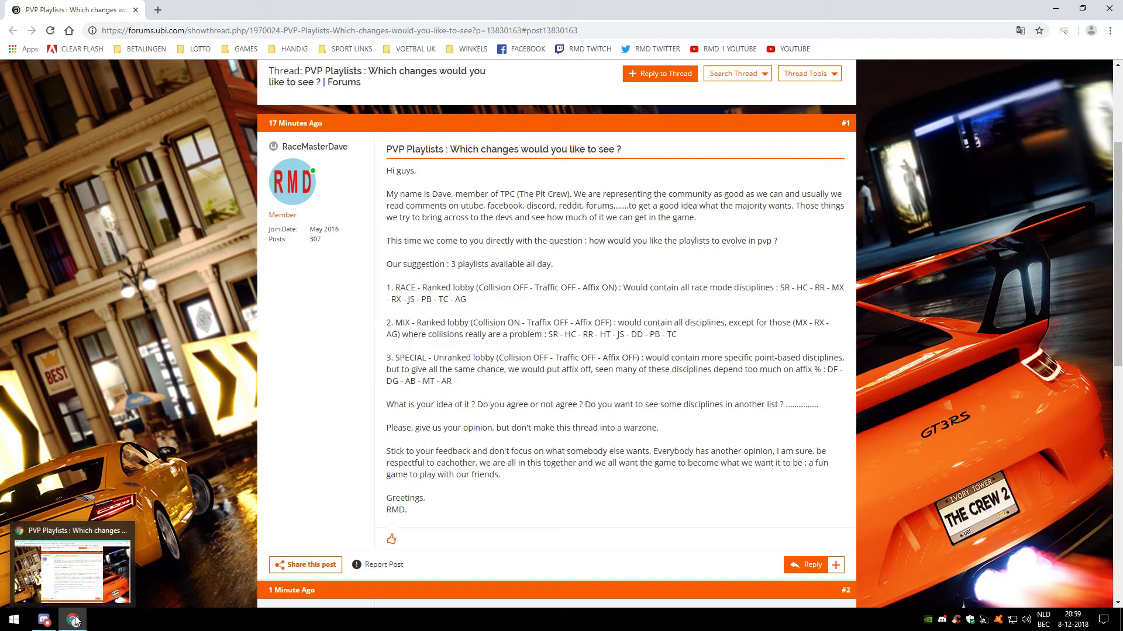
pyautogui.moveTo(73, 620)
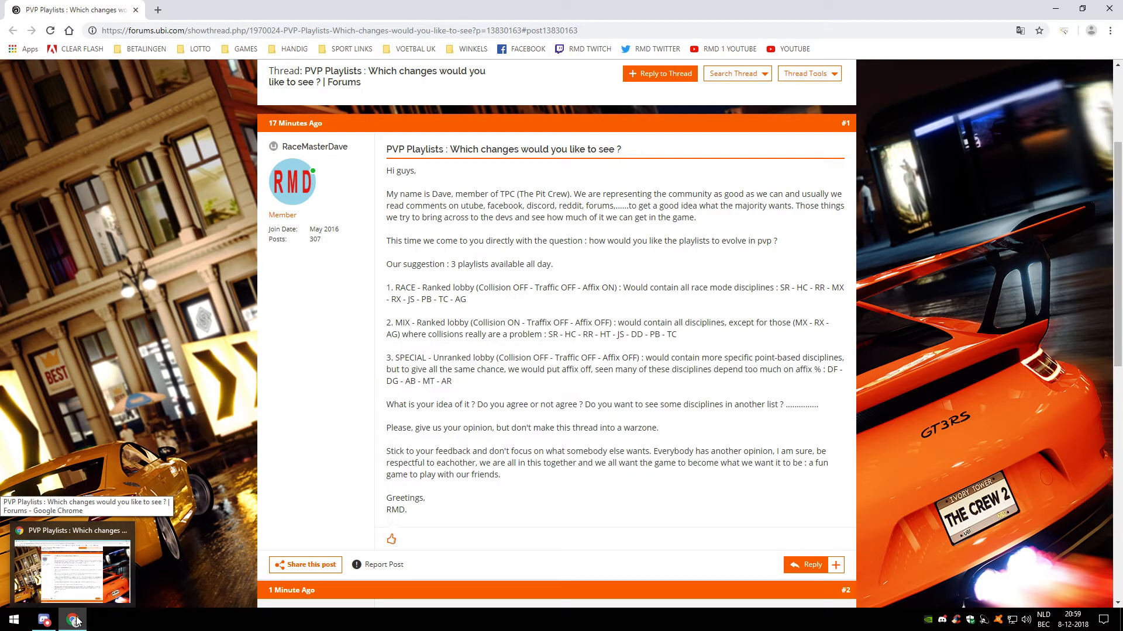
pyautogui.click(44, 620)
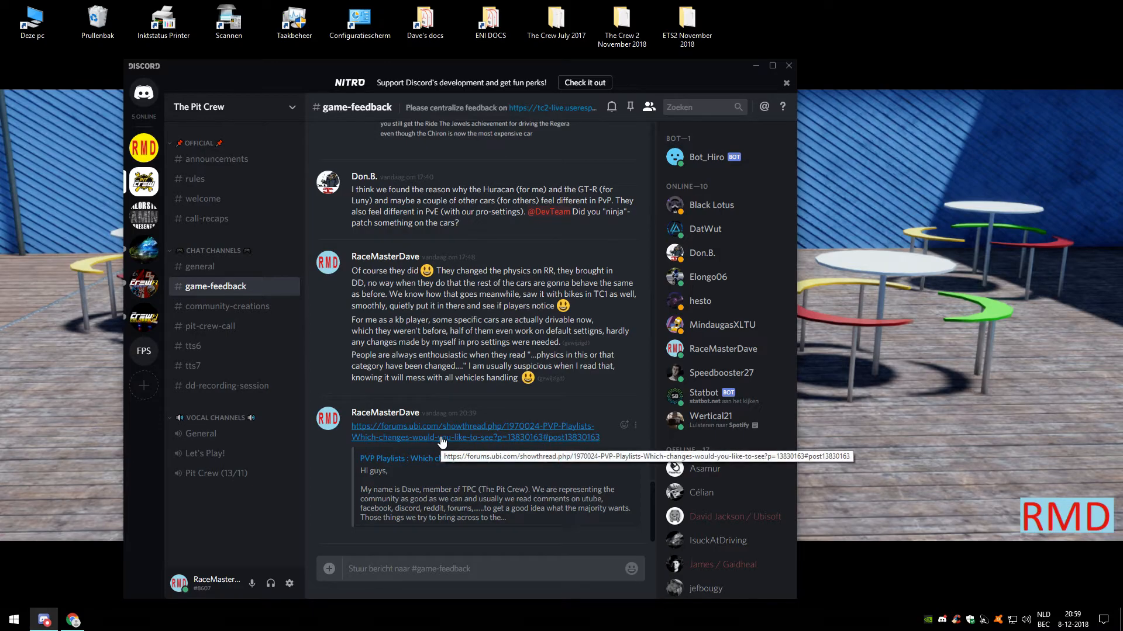
pyautogui.click(144, 148)
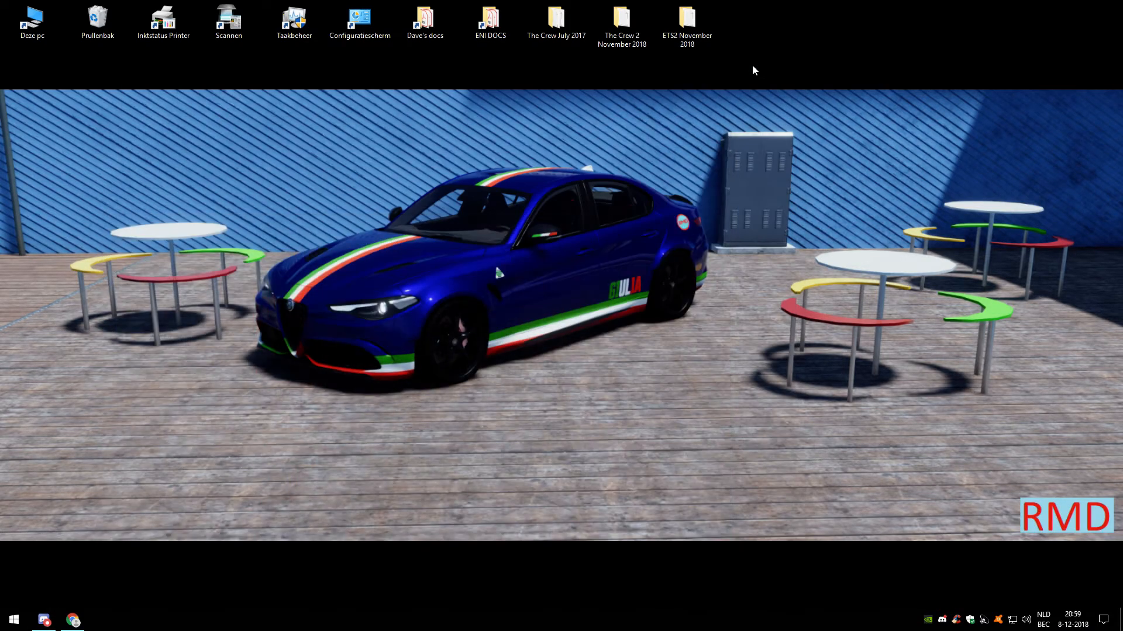
pyautogui.moveTo(690, 490)
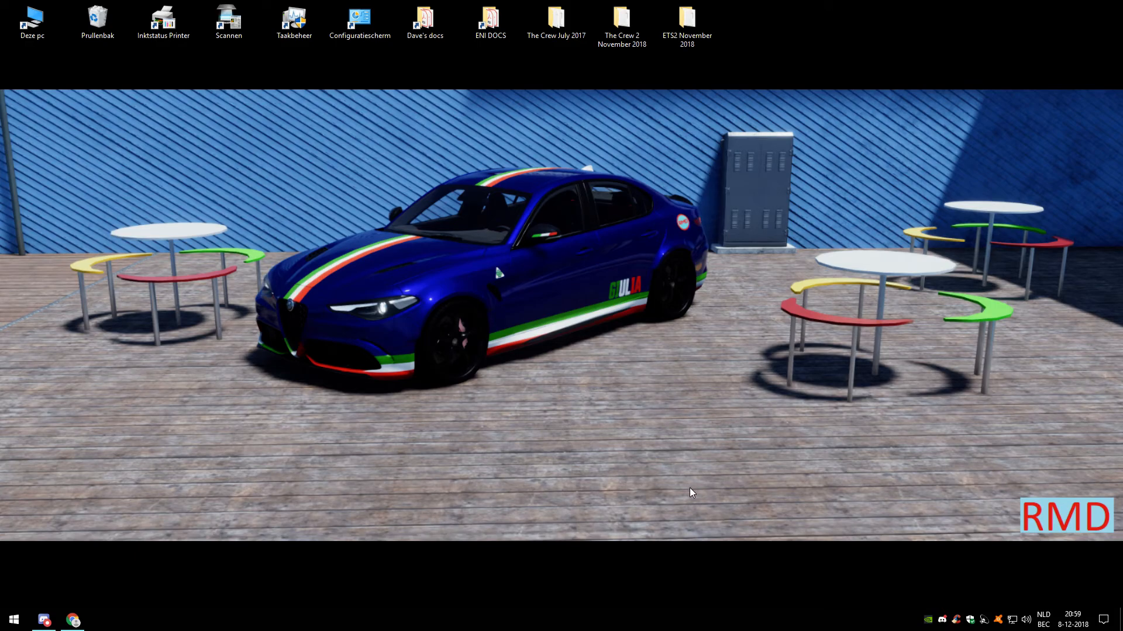